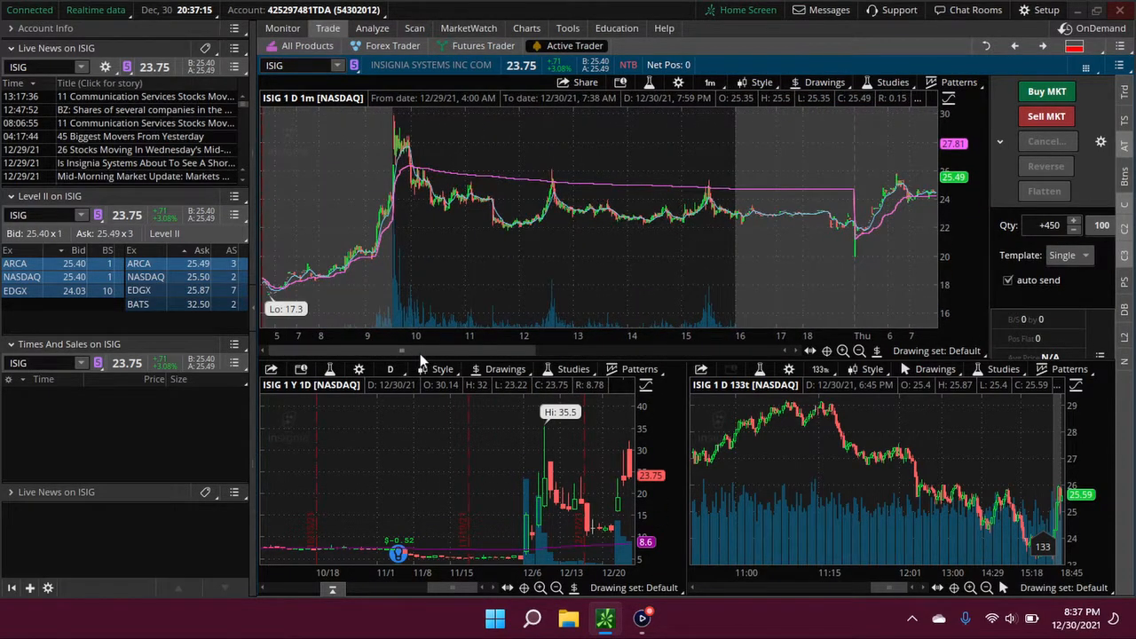
{"action": "mouse_move", "coordinate": [408, 193]}
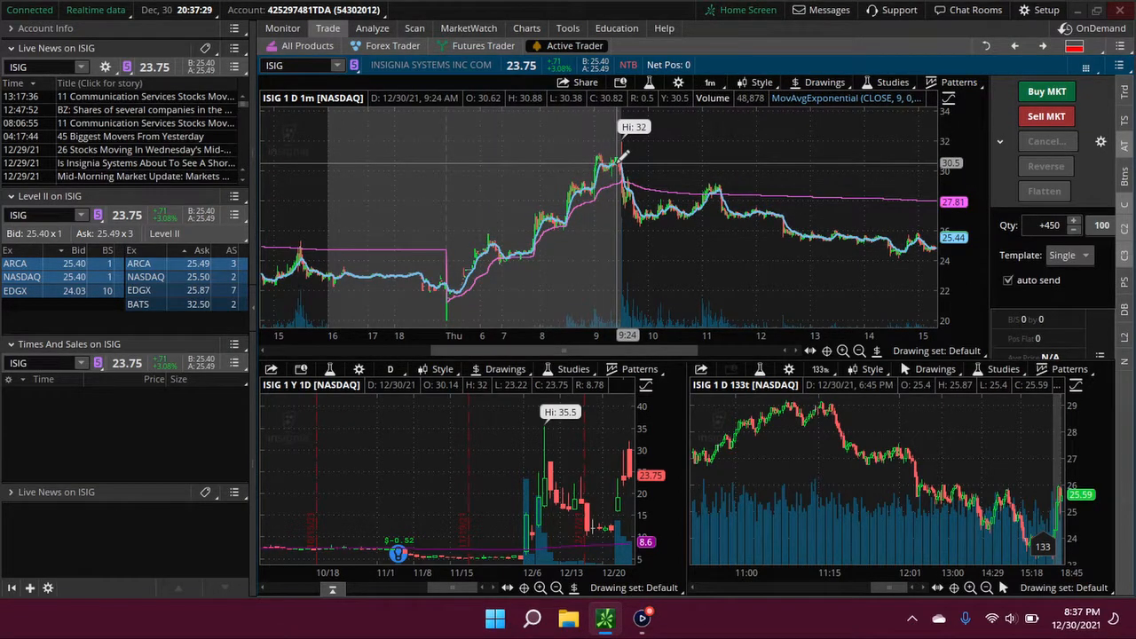
{"action": "mouse_move", "coordinate": [630, 160]}
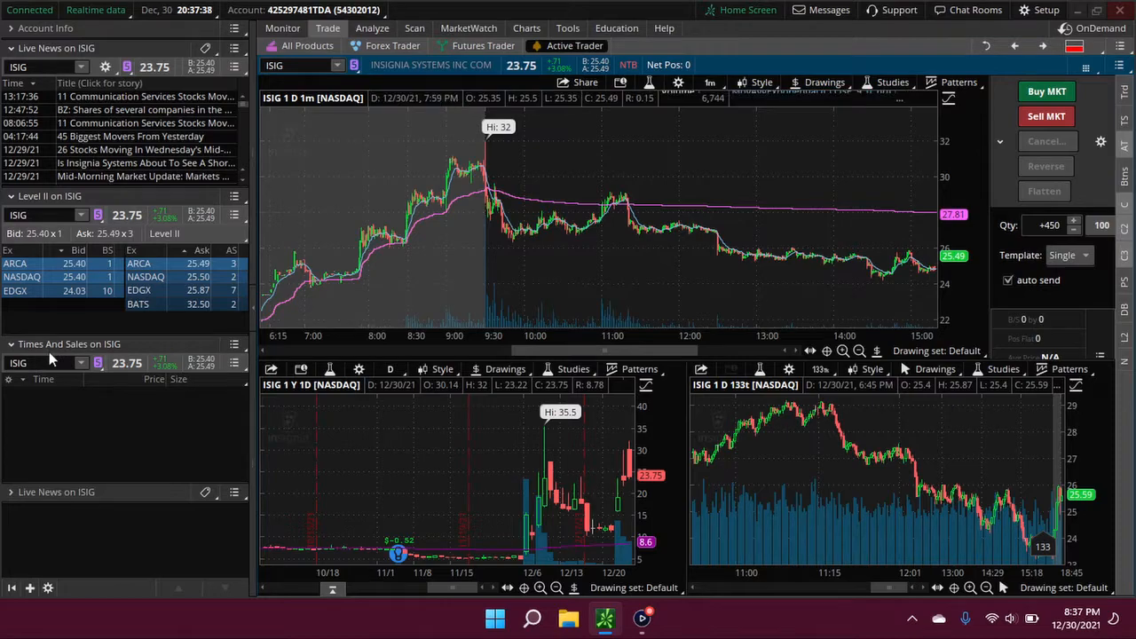
{"action": "mouse_move", "coordinate": [489, 144]}
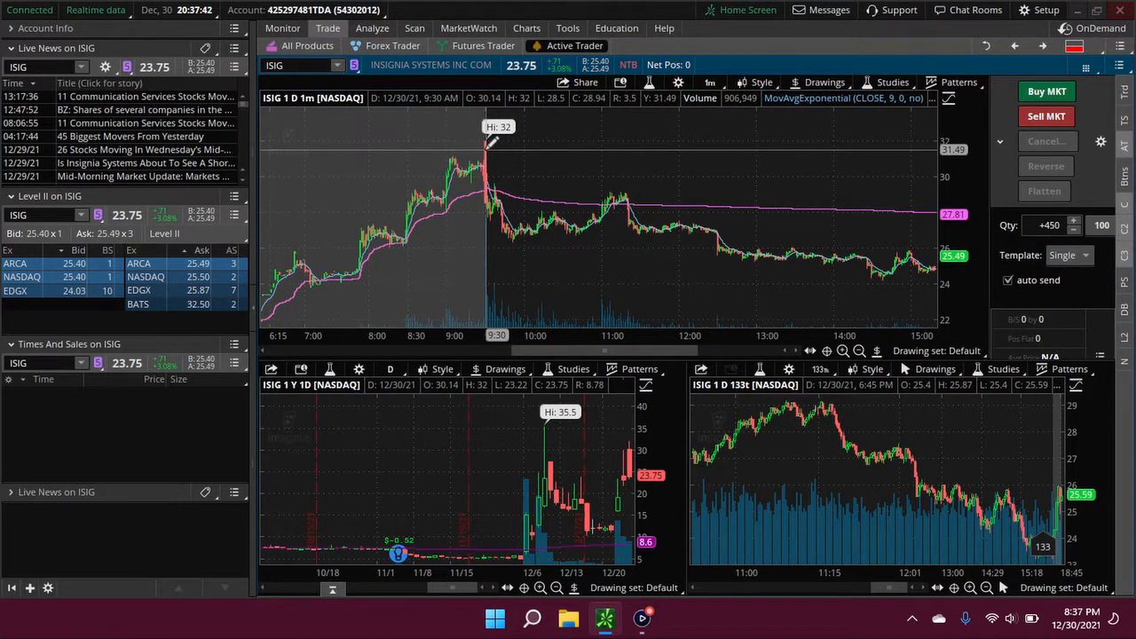
{"action": "mouse_move", "coordinate": [511, 287]}
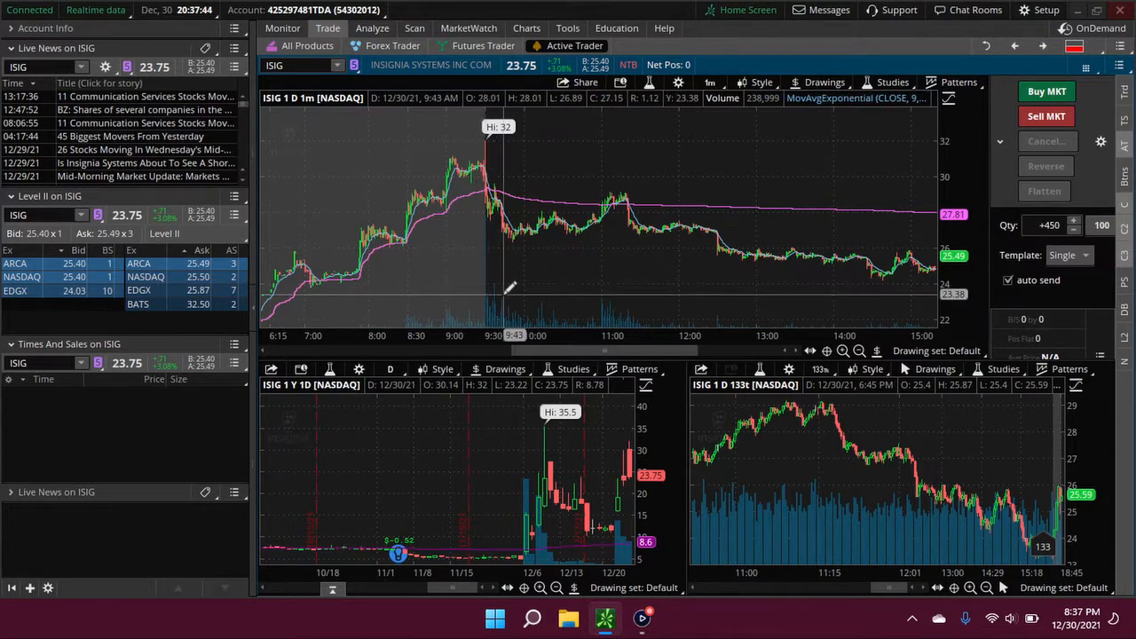
{"action": "mouse_move", "coordinate": [488, 284]}
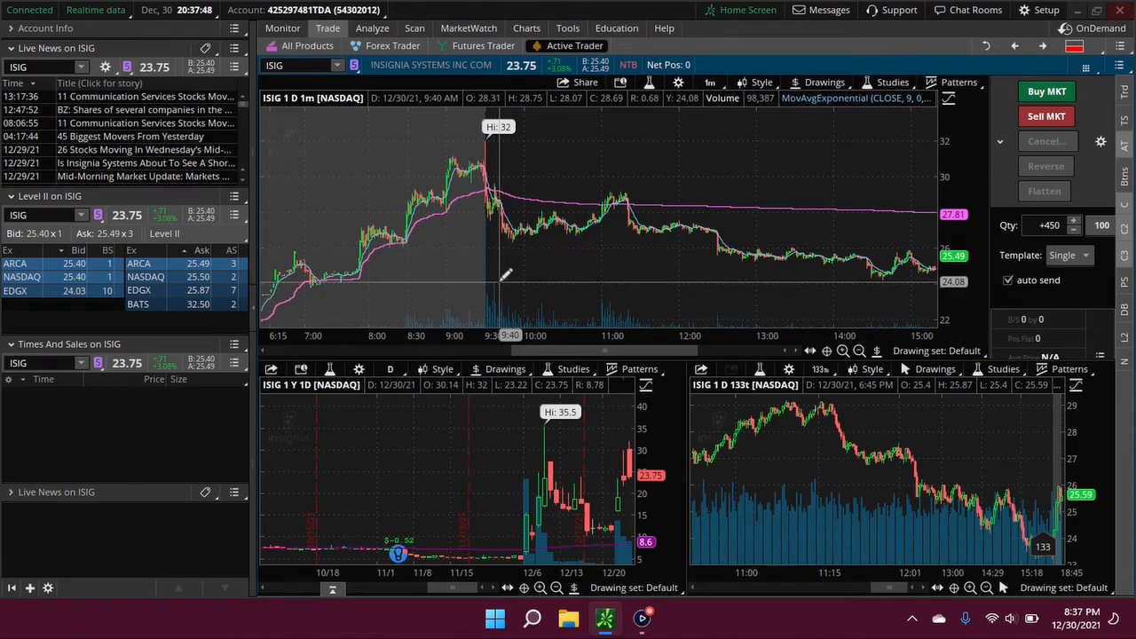
{"action": "mouse_move", "coordinate": [490, 213]}
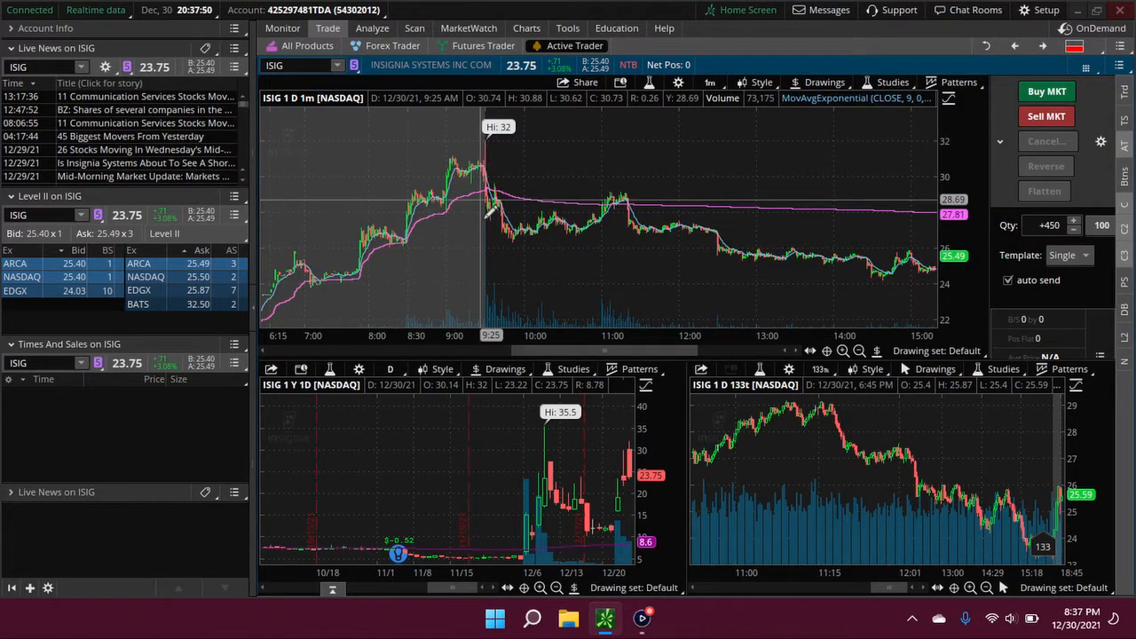
{"action": "mouse_move", "coordinate": [610, 206]}
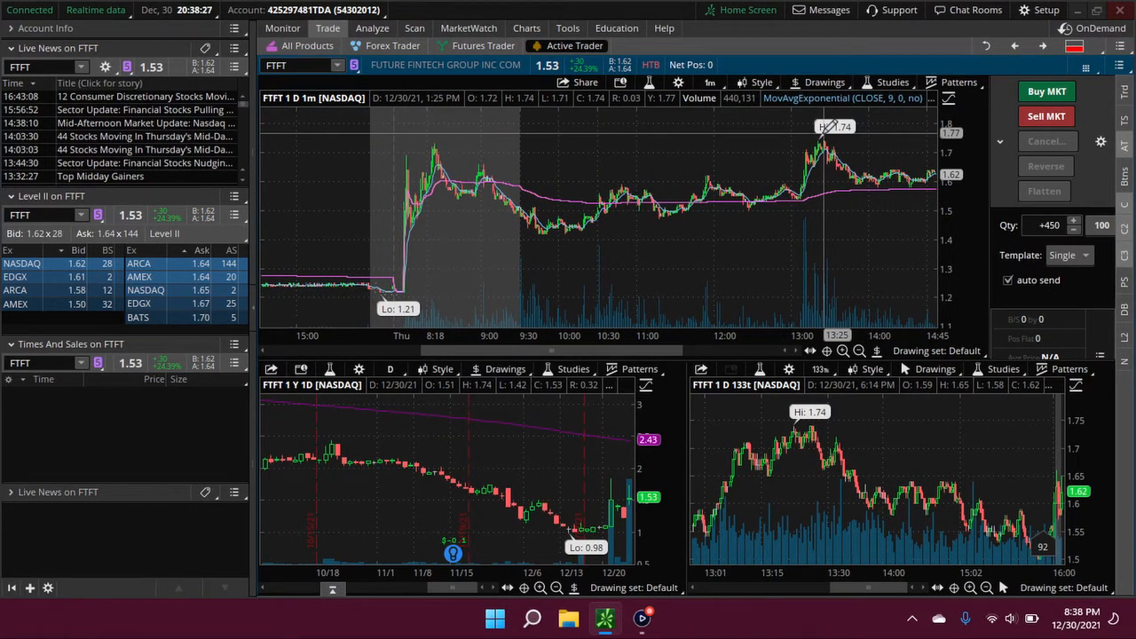
{"action": "mouse_move", "coordinate": [849, 220]}
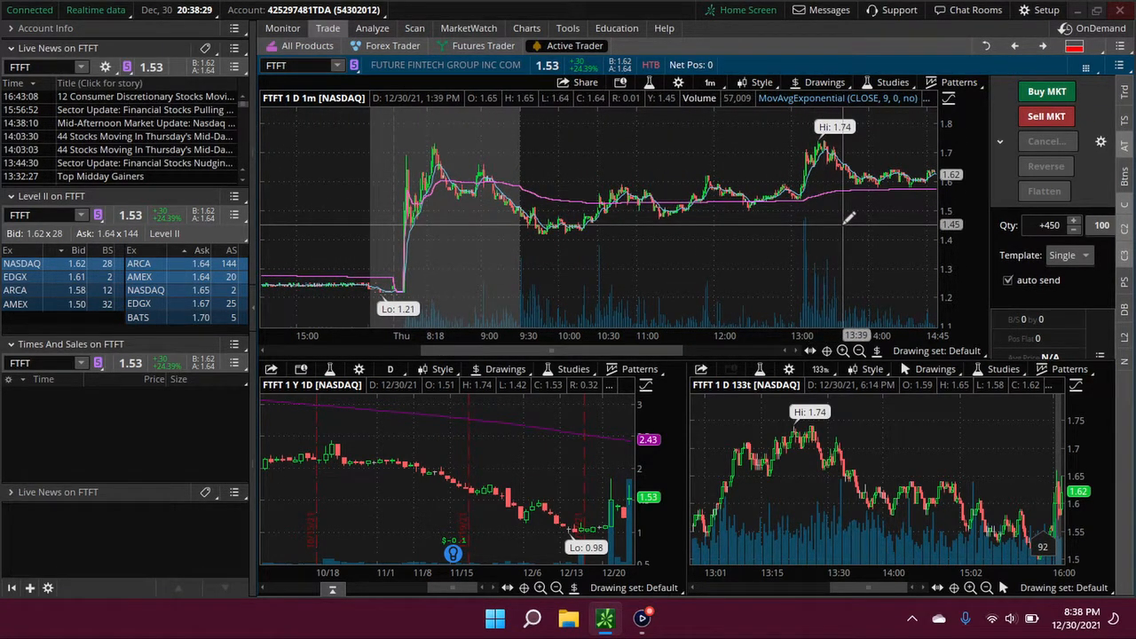
{"action": "mouse_move", "coordinate": [823, 170]}
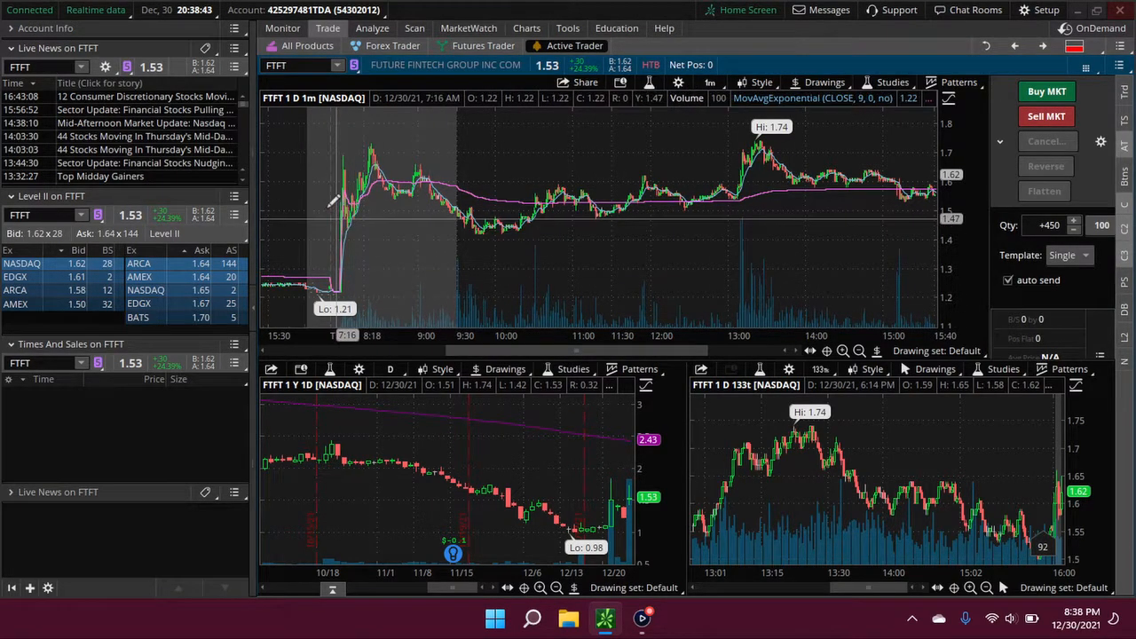
{"action": "mouse_move", "coordinate": [408, 122]}
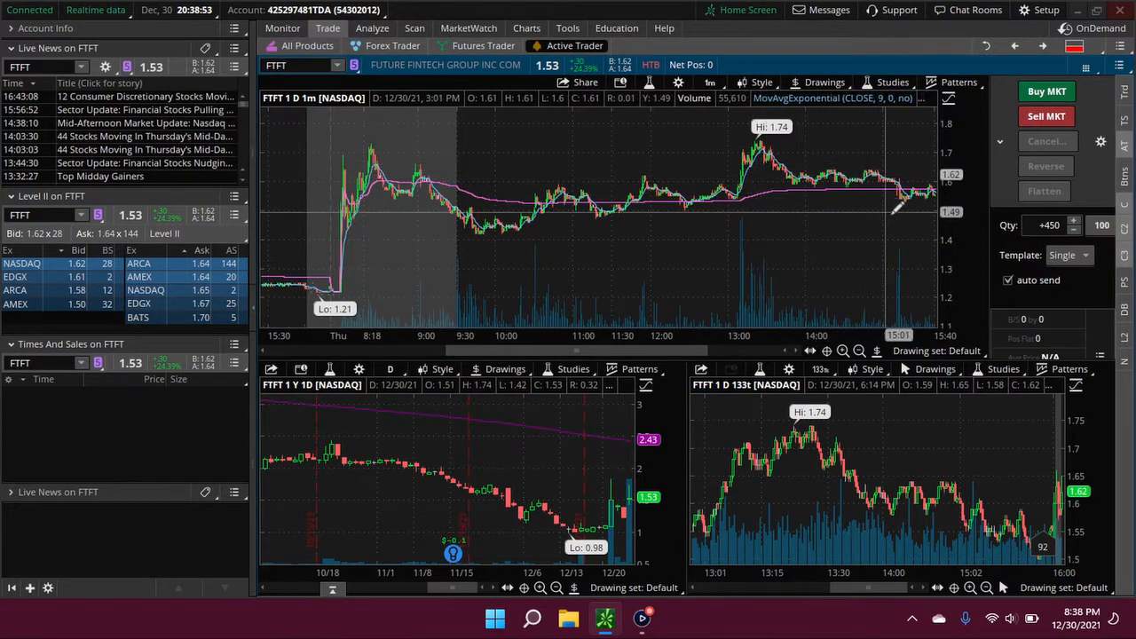
{"action": "mouse_move", "coordinate": [532, 216]}
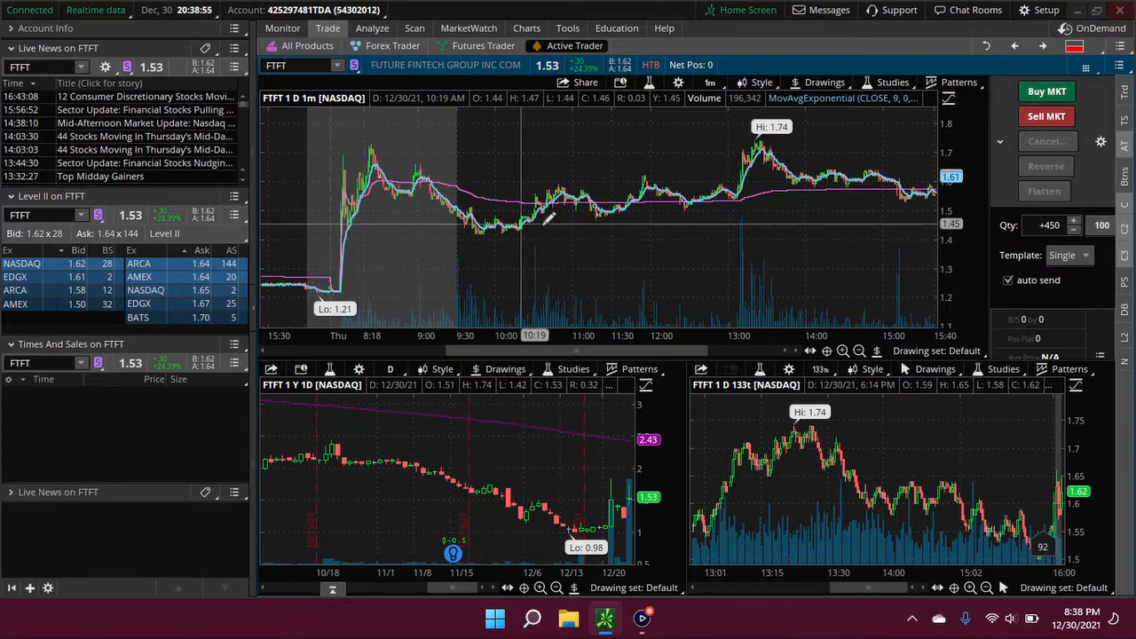
{"action": "mouse_move", "coordinate": [870, 228]}
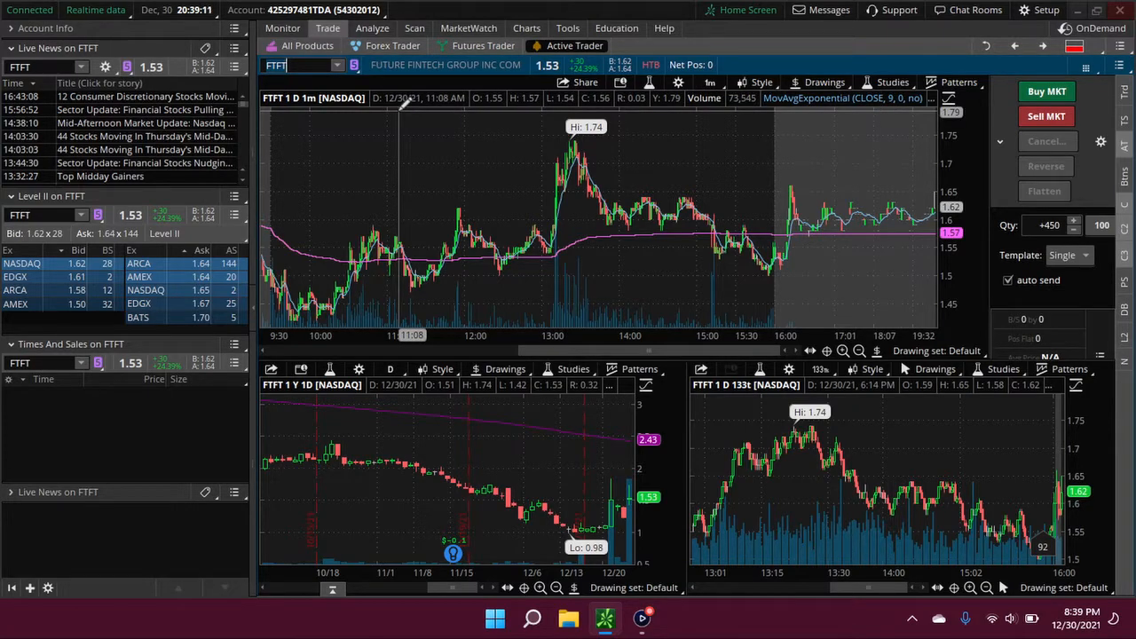
Begin entering RELI in the symbol box to replace FTFT
{"action": "type", "text": "RELI"}
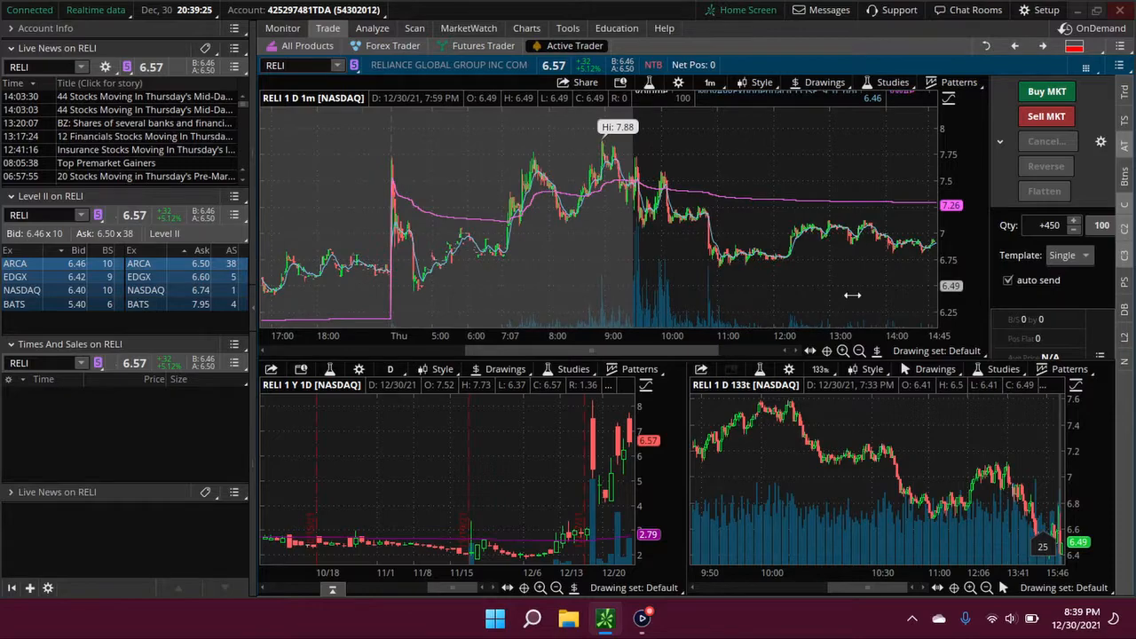
{"action": "mouse_move", "coordinate": [423, 146]}
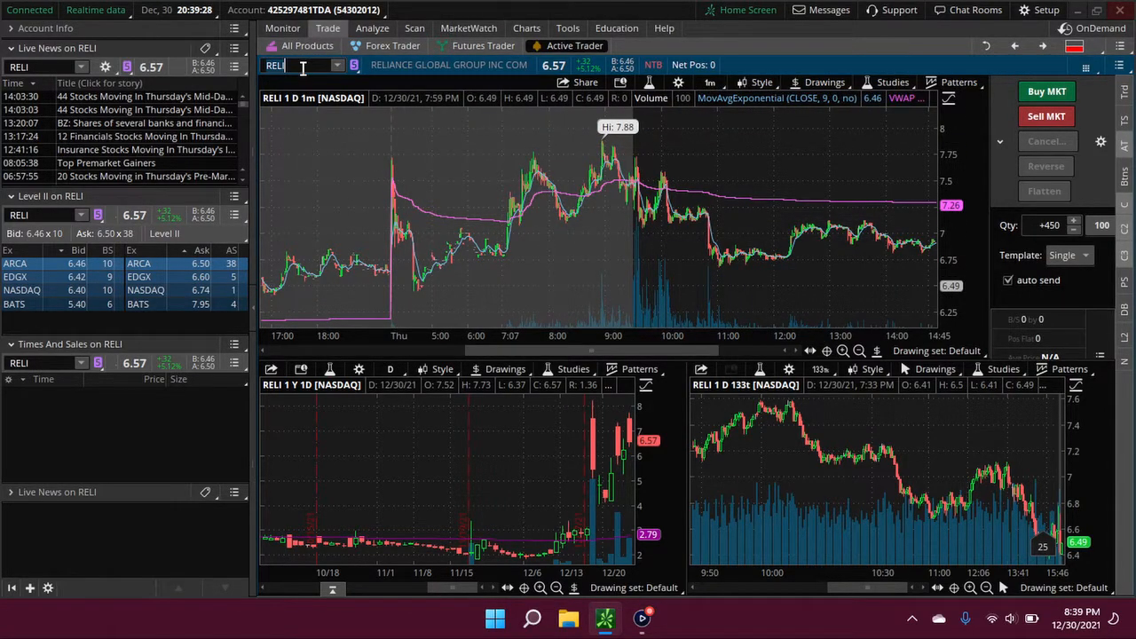
Enter KPRX in the symbol box to load Kiora Pharmaceuticals across the charts
{"action": "type", "text": "K"}
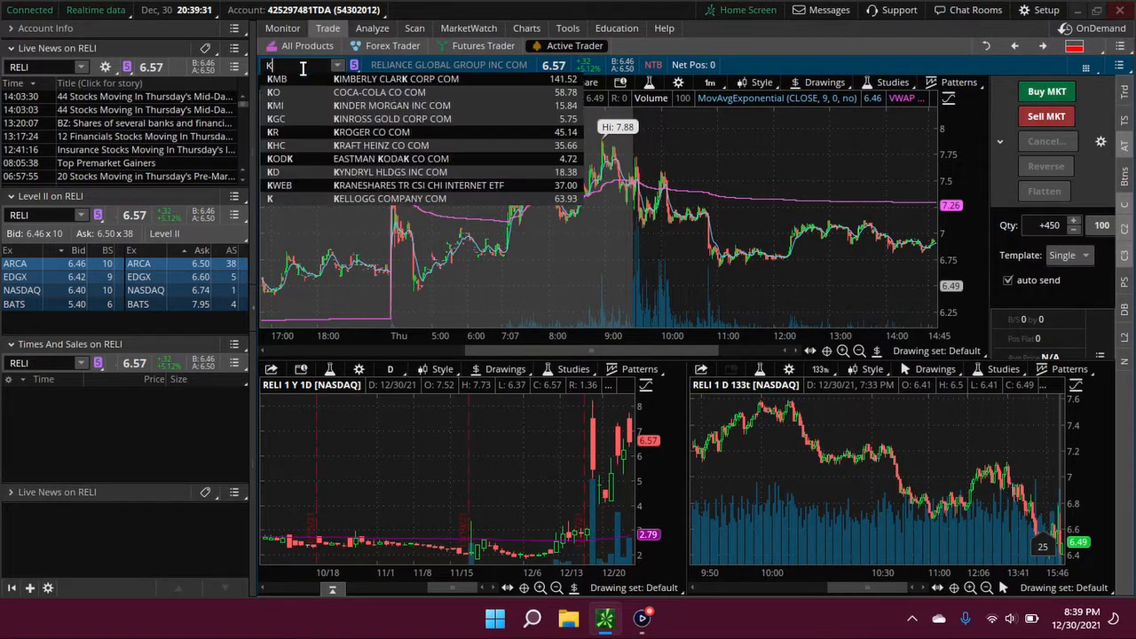
{"action": "type", "text": "PRX"}
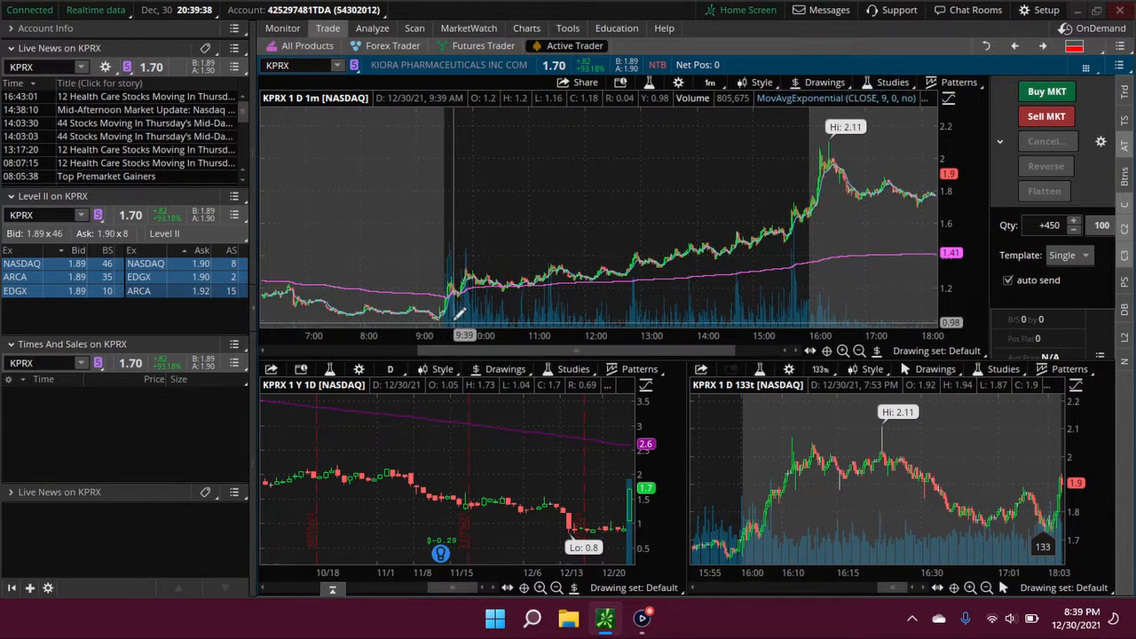
{"action": "mouse_move", "coordinate": [506, 275]}
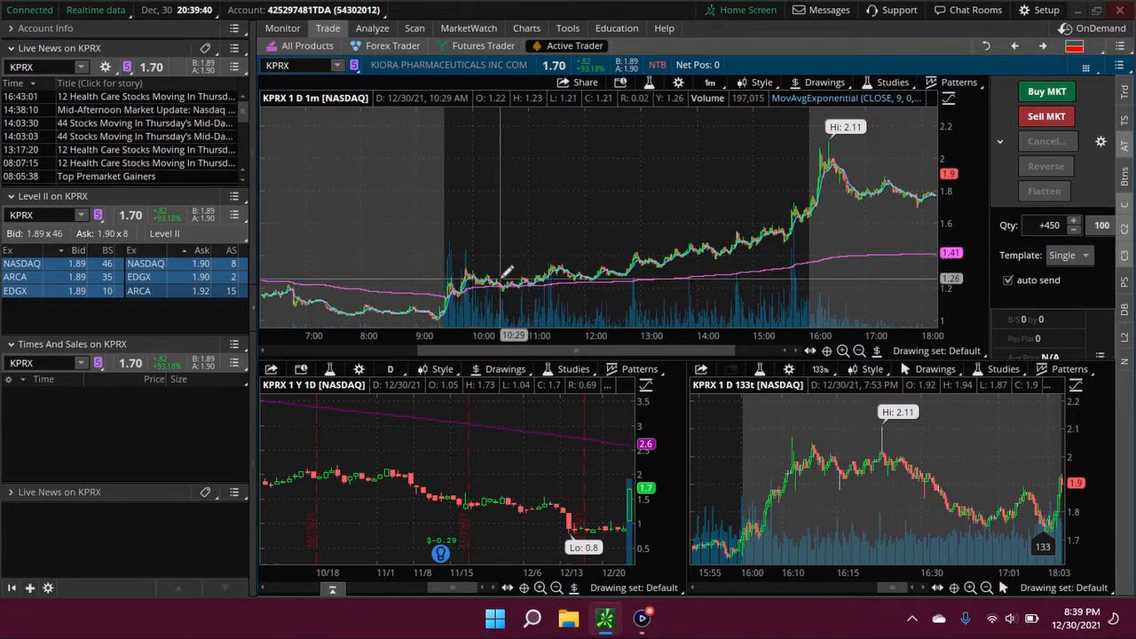
{"action": "mouse_move", "coordinate": [579, 311]}
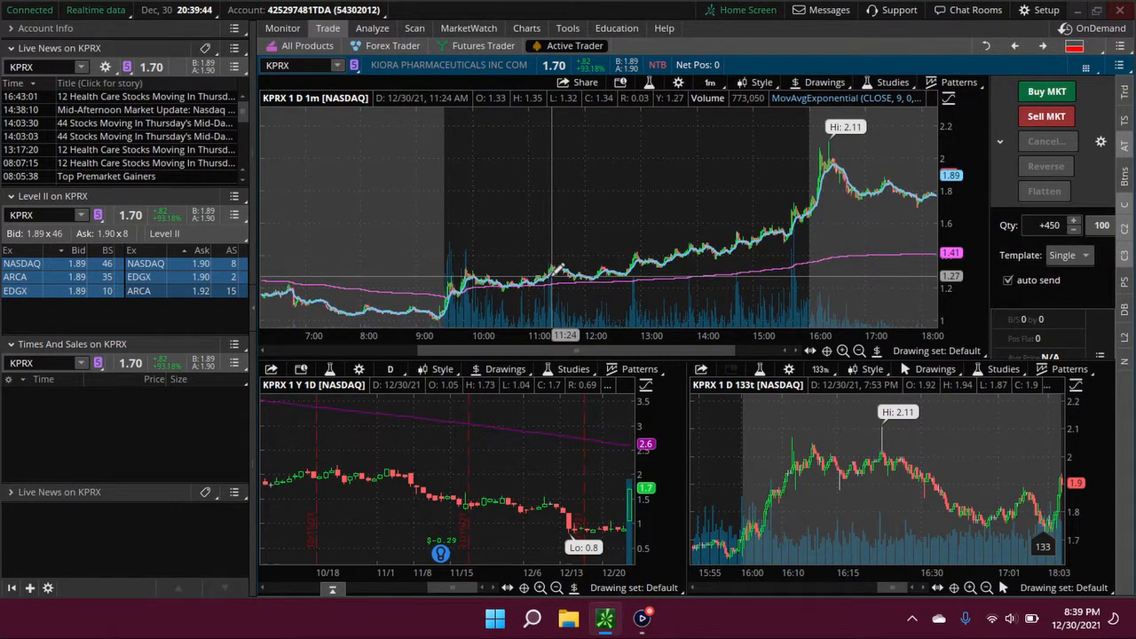
{"action": "mouse_move", "coordinate": [795, 234]}
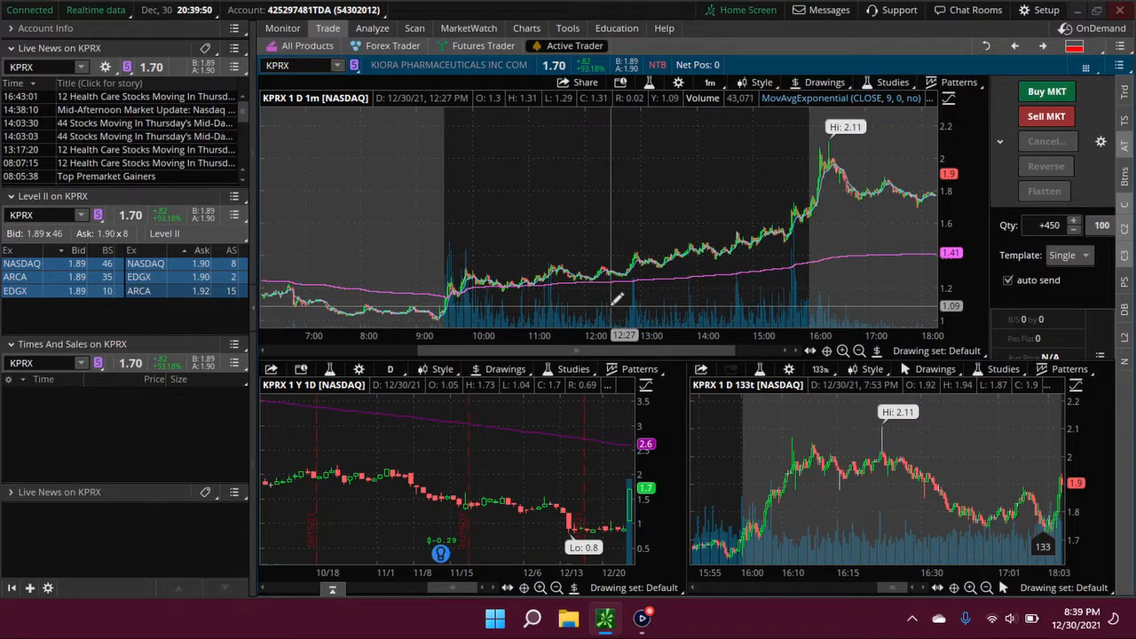
{"action": "mouse_move", "coordinate": [890, 235]}
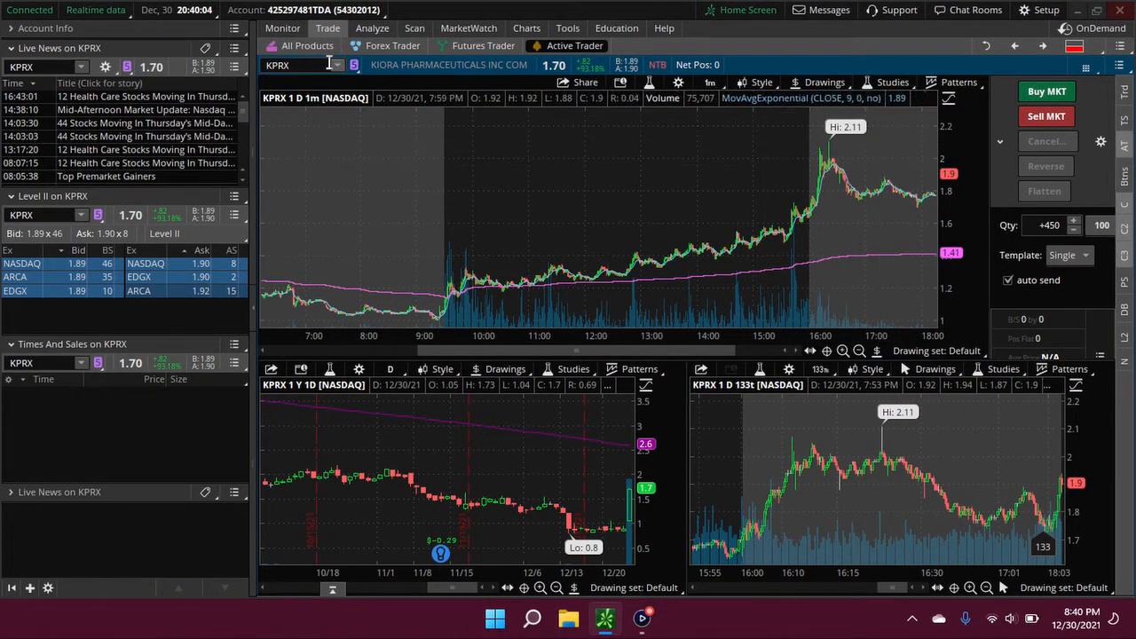
{"action": "left_click", "coordinate": [284, 64]}
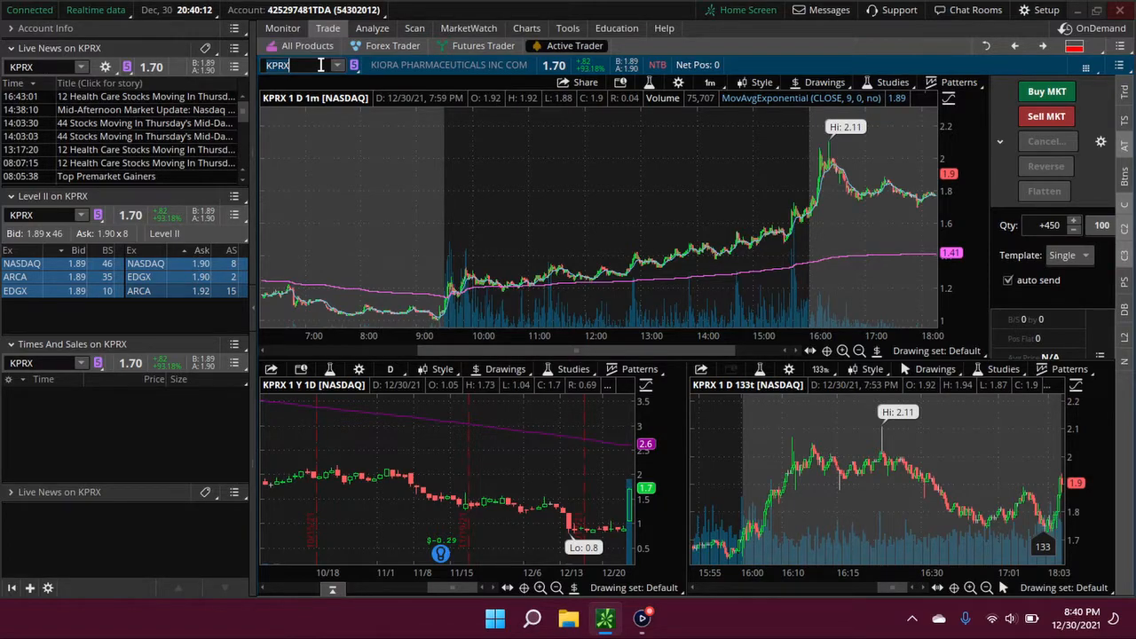
{"action": "type", "text": "FATH"}
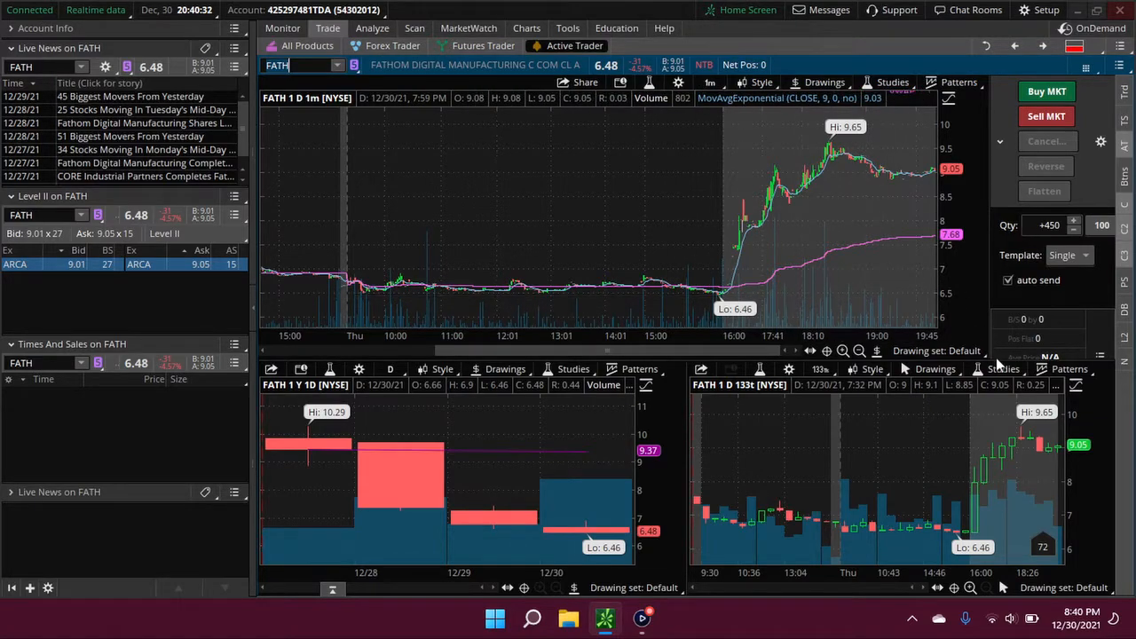
{"action": "mouse_move", "coordinate": [1003, 358]}
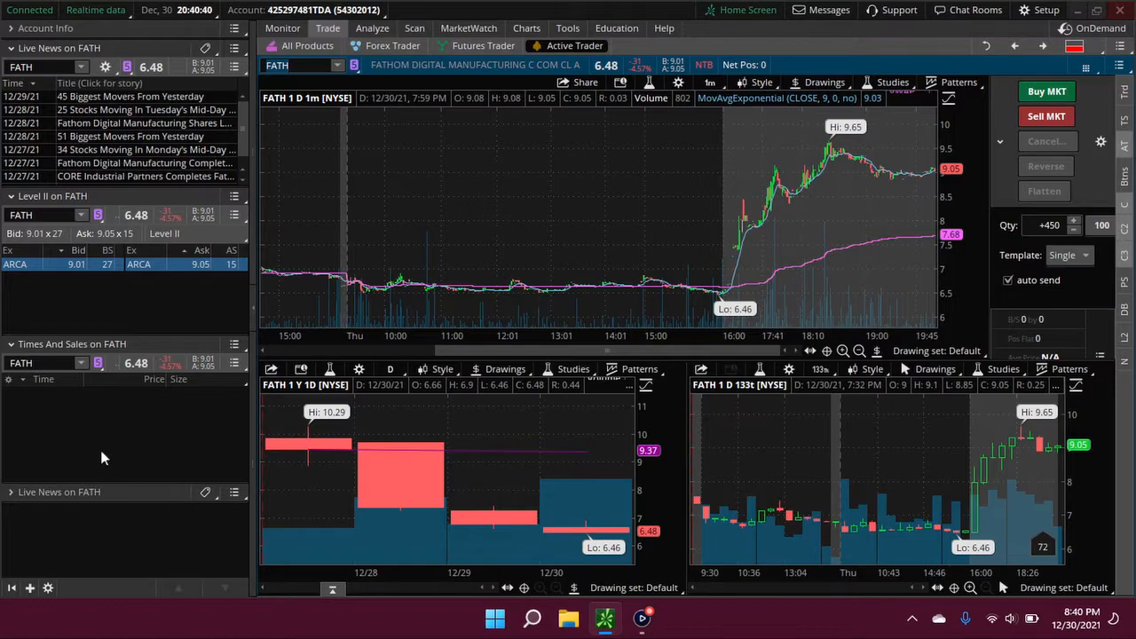
{"action": "mouse_move", "coordinate": [202, 563]}
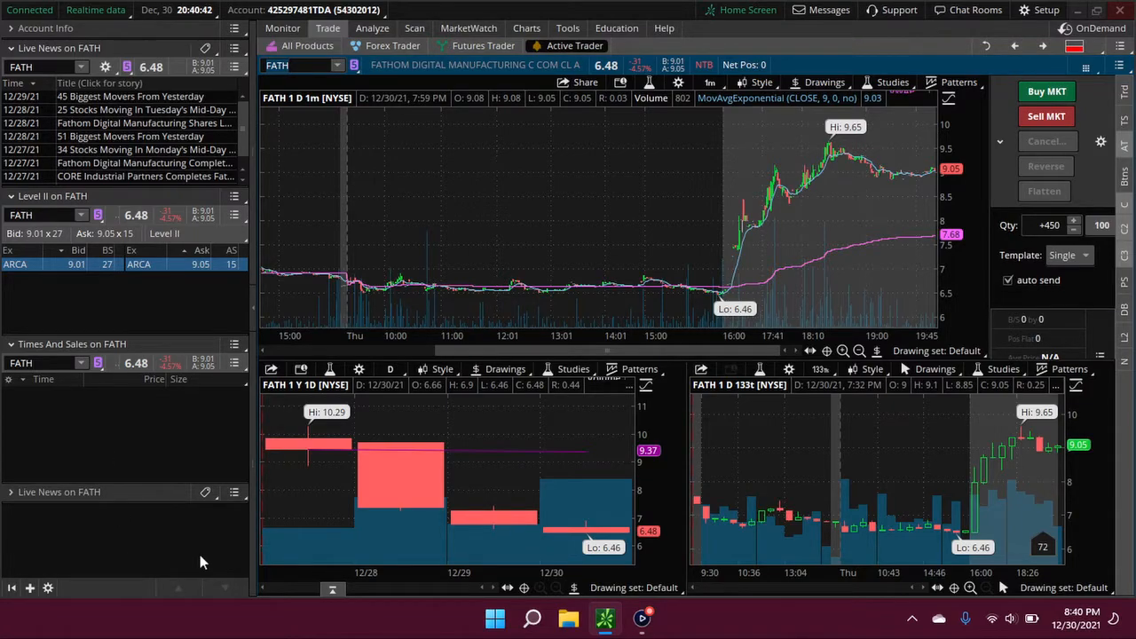
{"action": "mouse_move", "coordinate": [138, 449]}
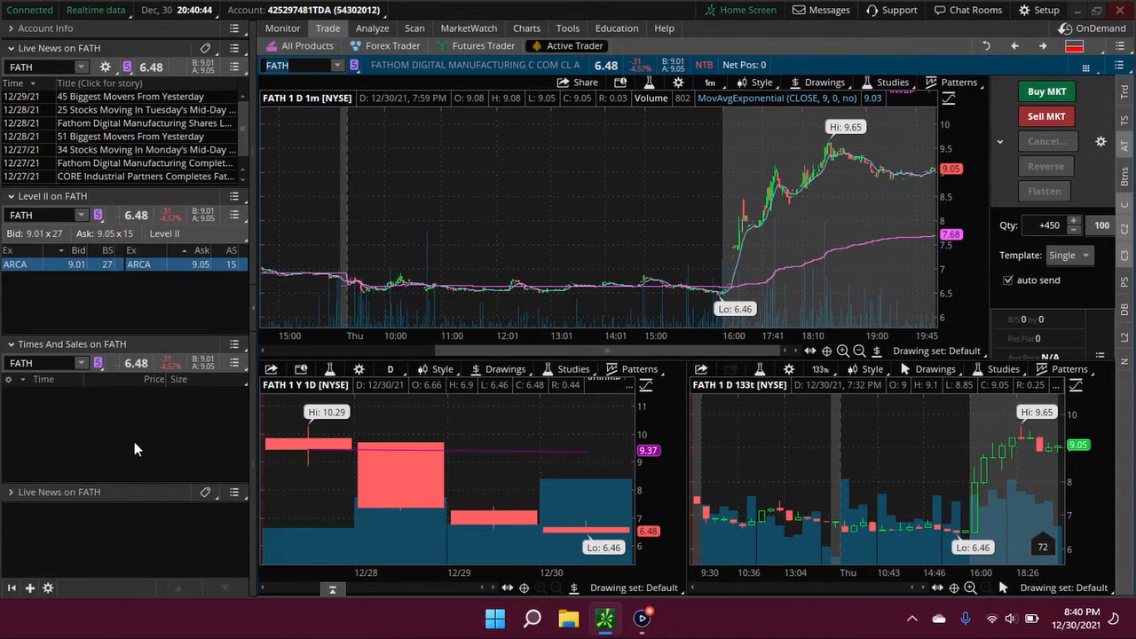
{"action": "mouse_move", "coordinate": [181, 454]}
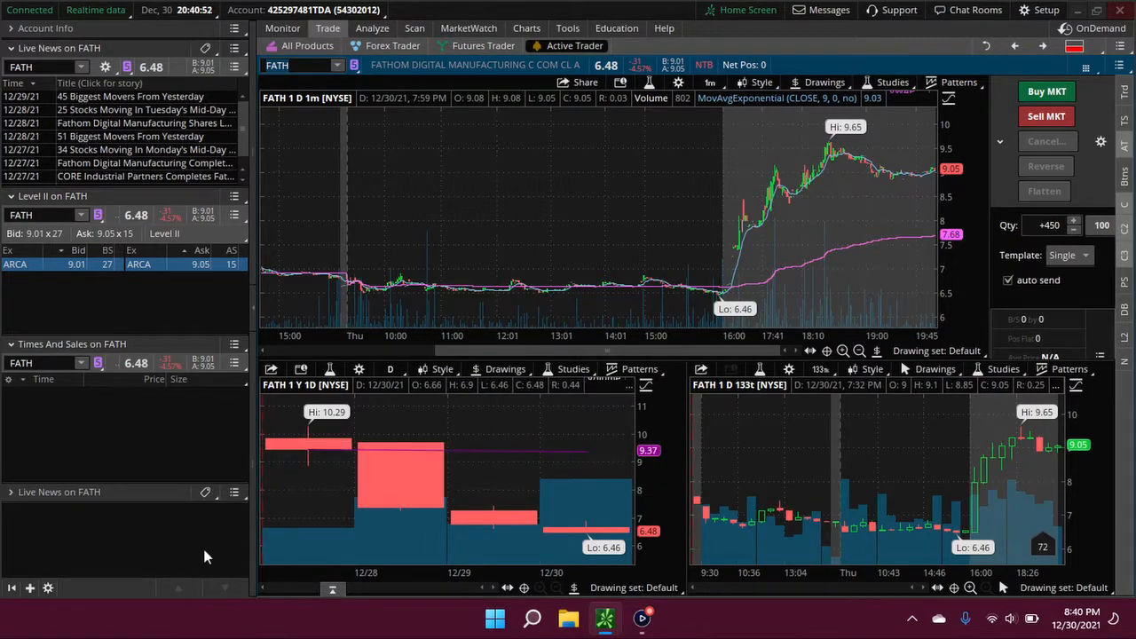
{"action": "mouse_move", "coordinate": [159, 470]}
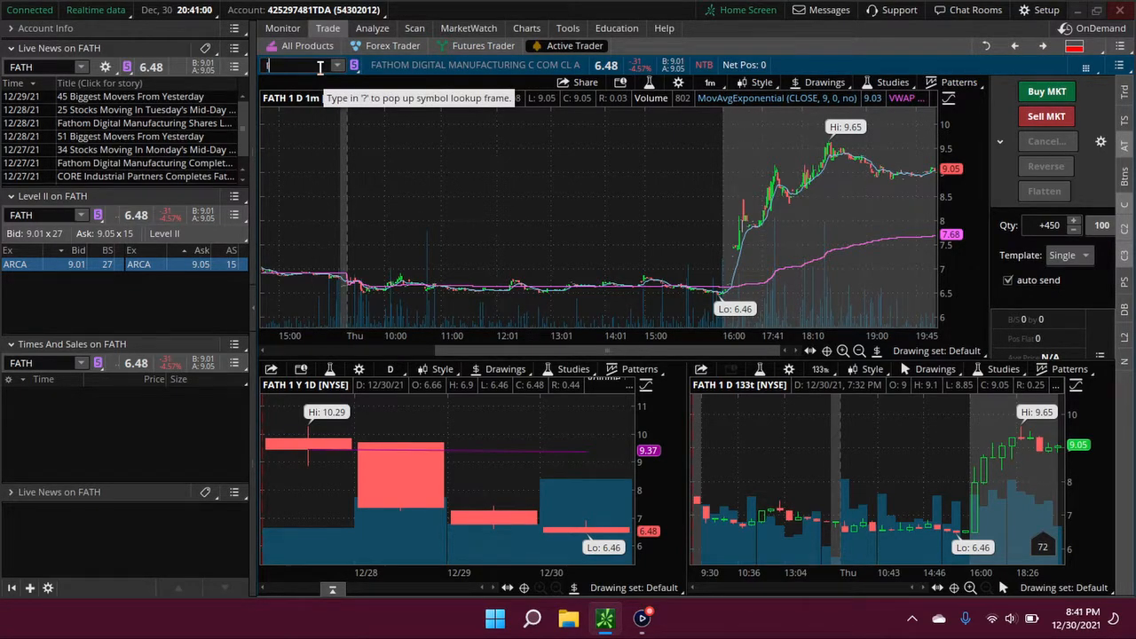
Enter IINN in the symbol box to replace FATH across the charts
{"action": "type", "text": "IINN"}
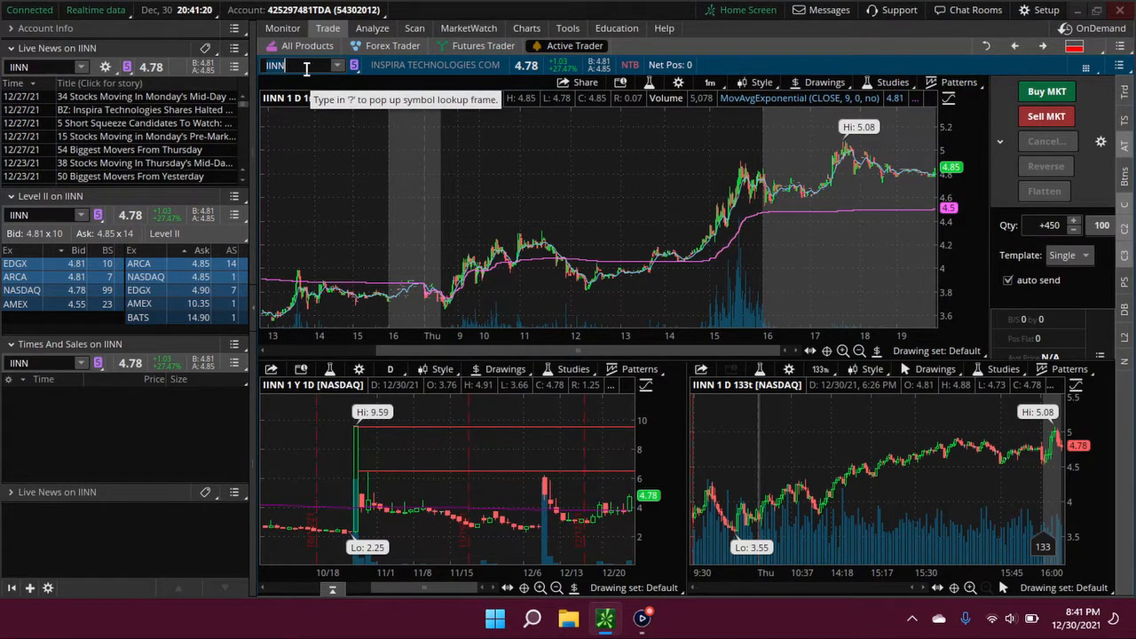
Begin entering BVXV in the symbol box to load BiondVax
{"action": "type", "text": "BVXV"}
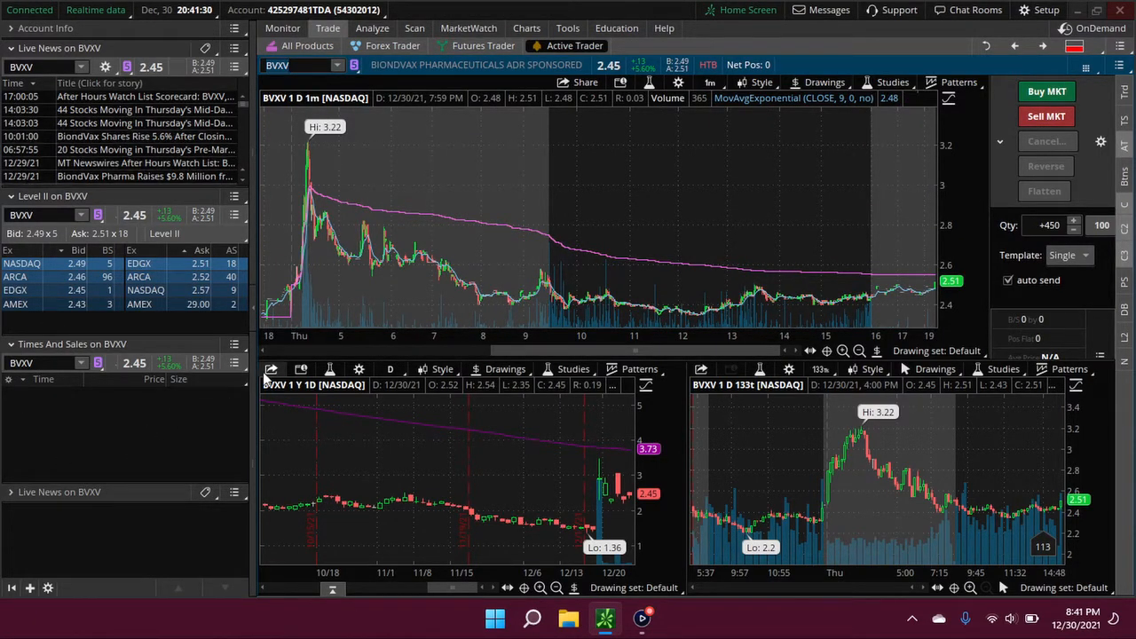
{"action": "mouse_move", "coordinate": [508, 299]}
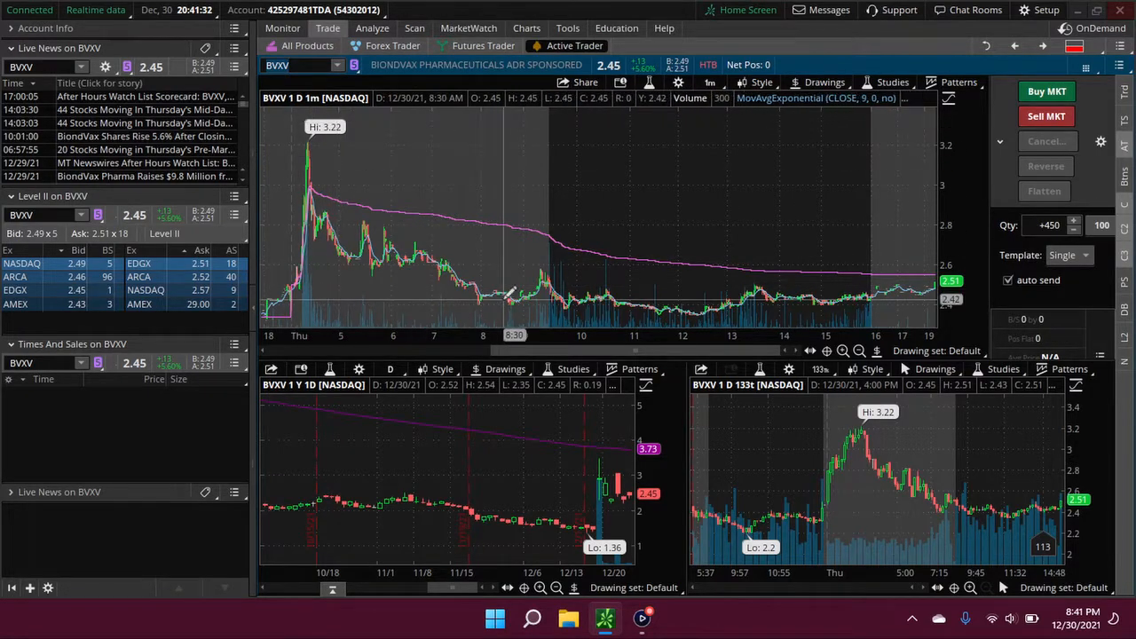
{"action": "mouse_move", "coordinate": [607, 383]}
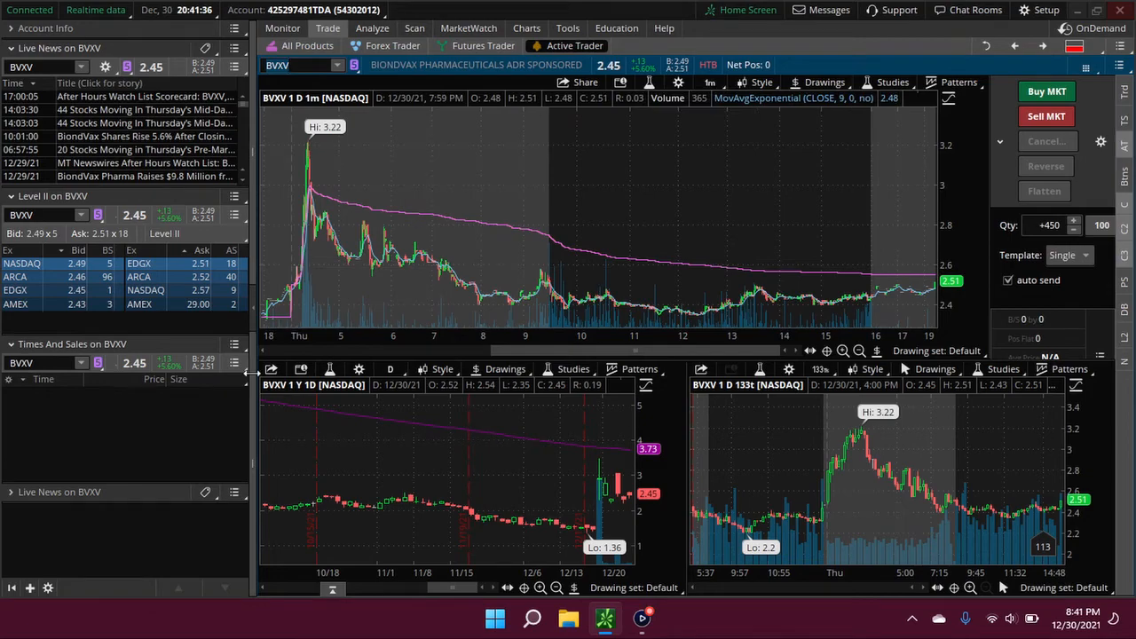
{"action": "mouse_move", "coordinate": [742, 270]}
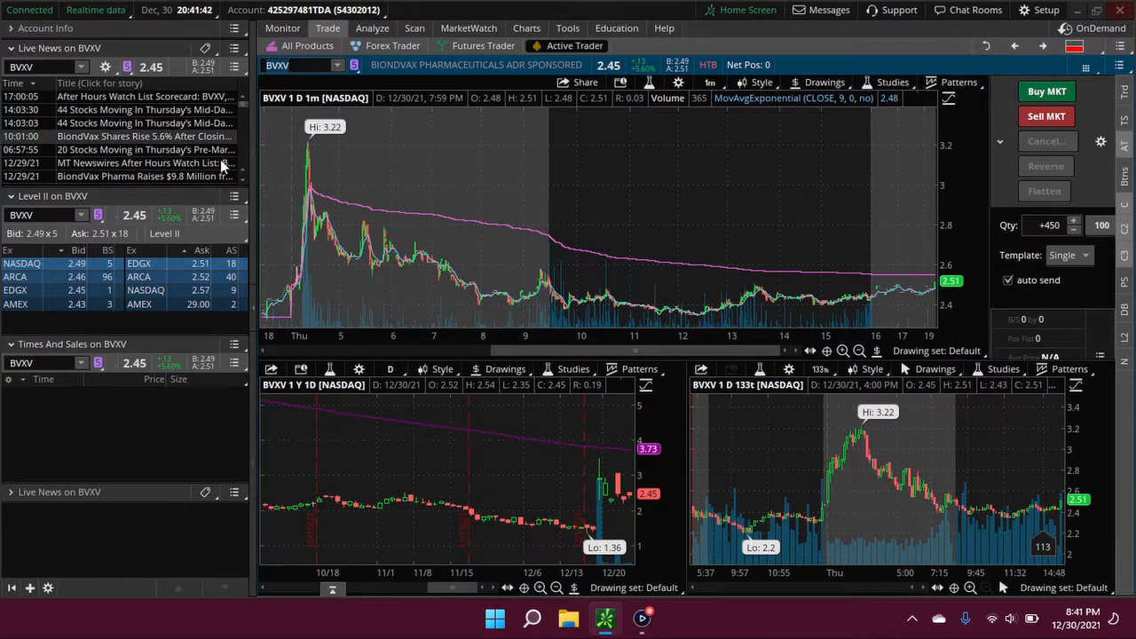
Enter ISI in the symbol lookup to list matching tickers for the next symbol
{"action": "left_click", "coordinate": [302, 64]}
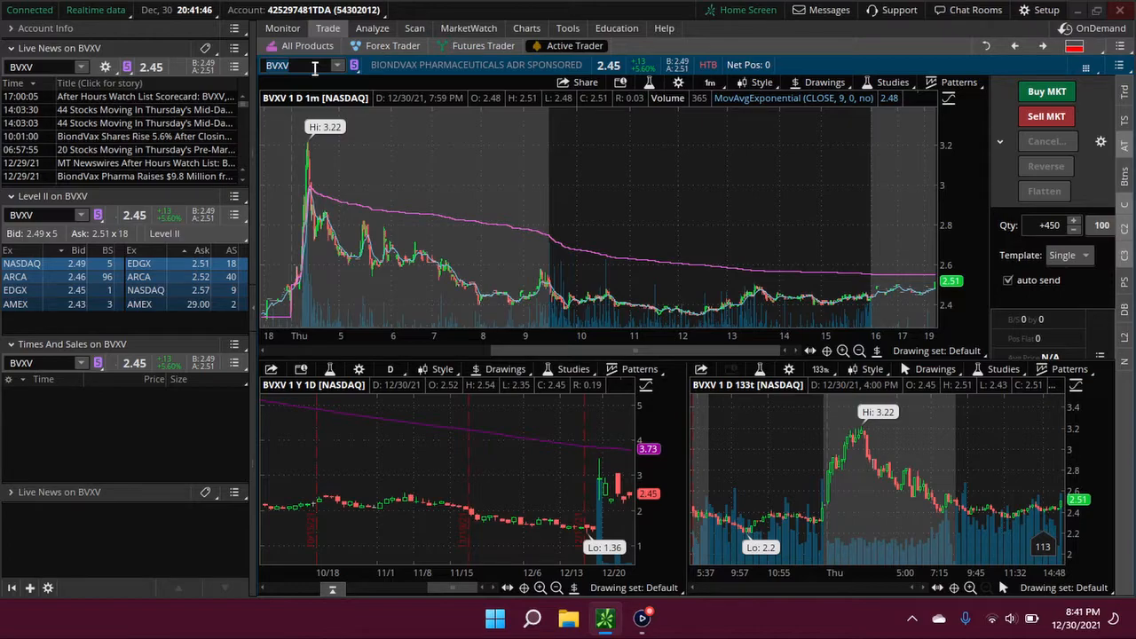
{"action": "type", "text": "ISI"}
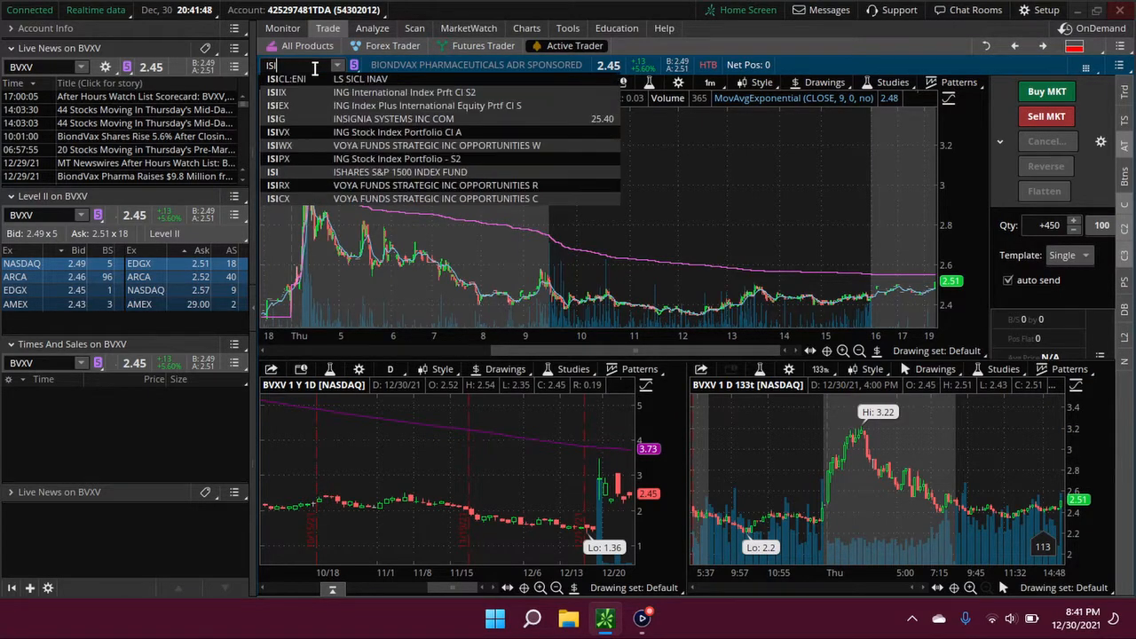